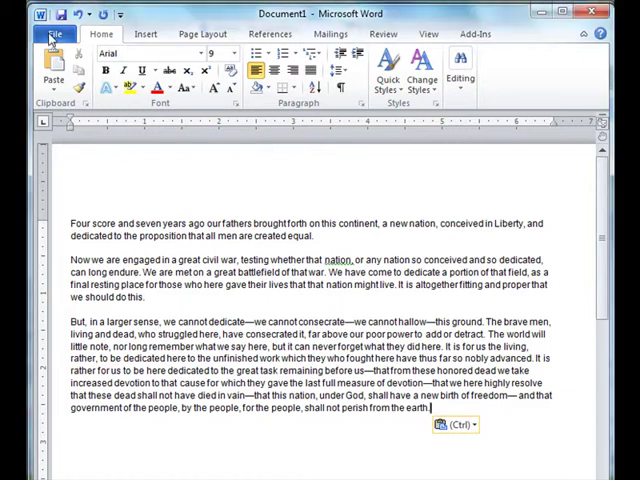
Step: Start Save As from Word's File menu for the pasted Gettysburg text
left_click(50, 36)
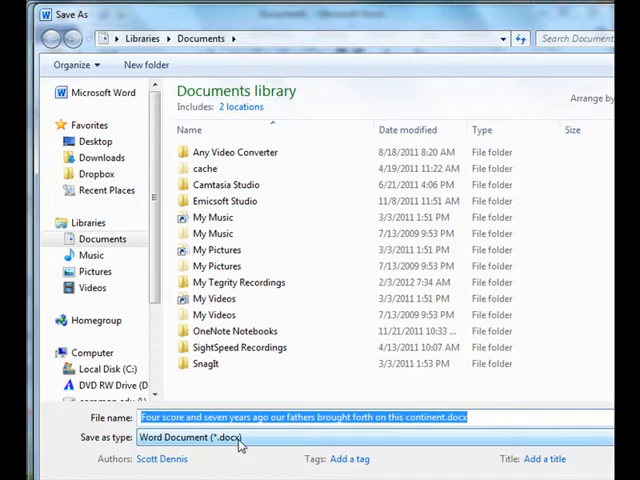
Step: Set the save format to Word 97-2003 Document (*.doc)
left_click(230, 444)
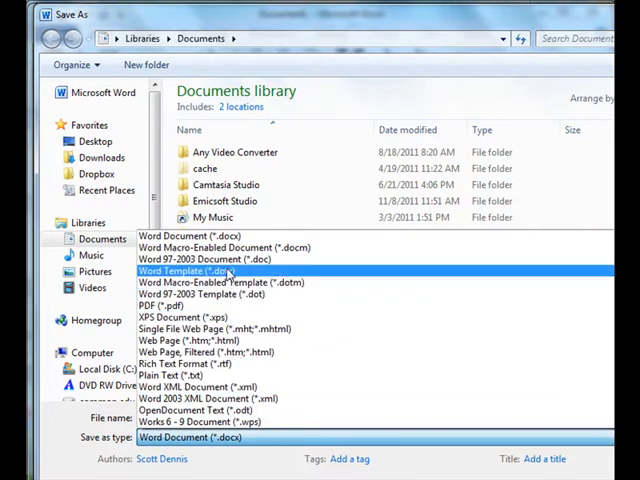
mouse_move(210, 260)
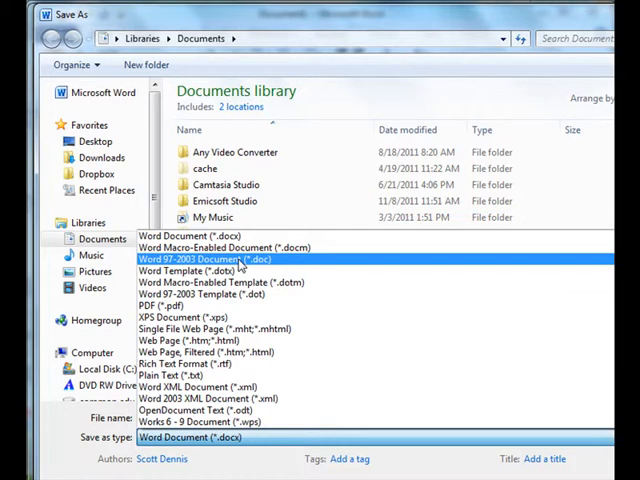
left_click(212, 258)
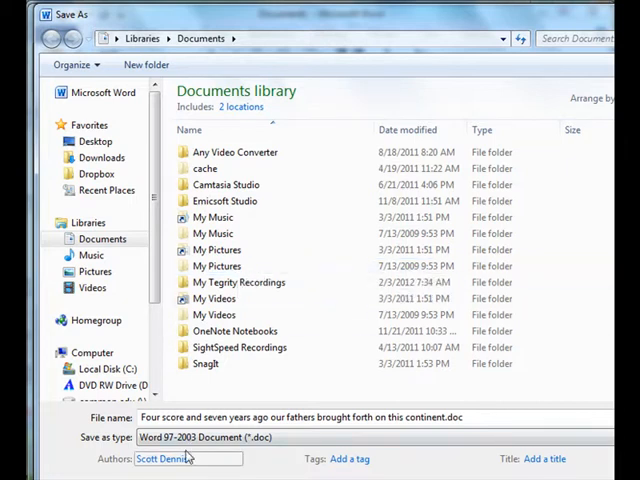
mouse_move(96, 140)
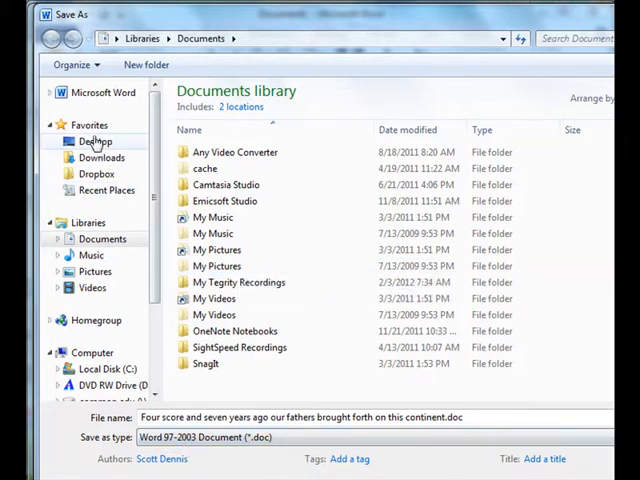
Step: Save the file to the Desktop as 'Gettysburg Address' in .doc format
left_click(96, 140)
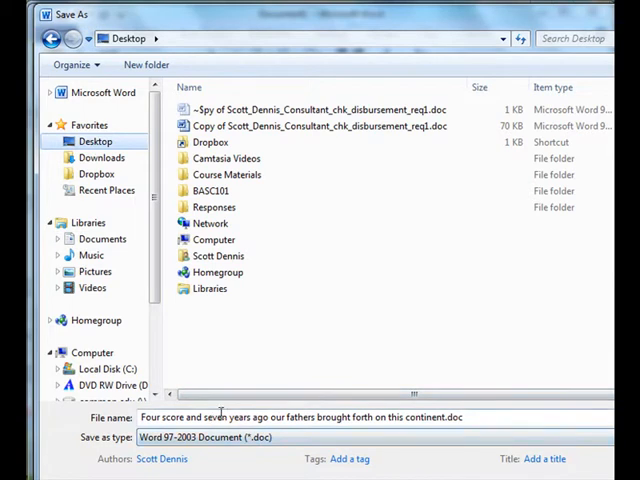
triple_click(300, 416)
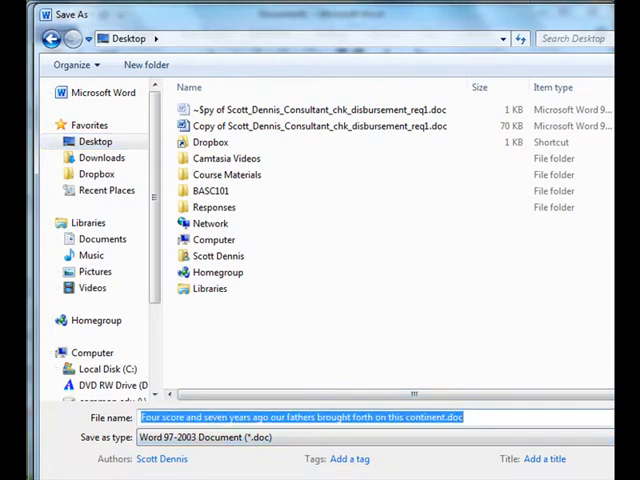
type("Gettysburg Addre")
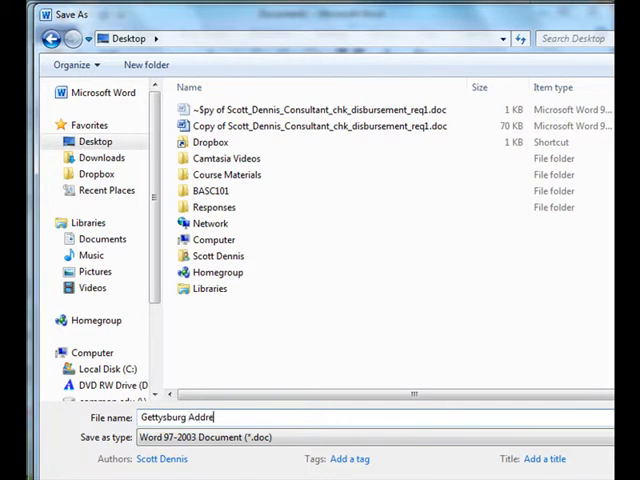
type("ss")
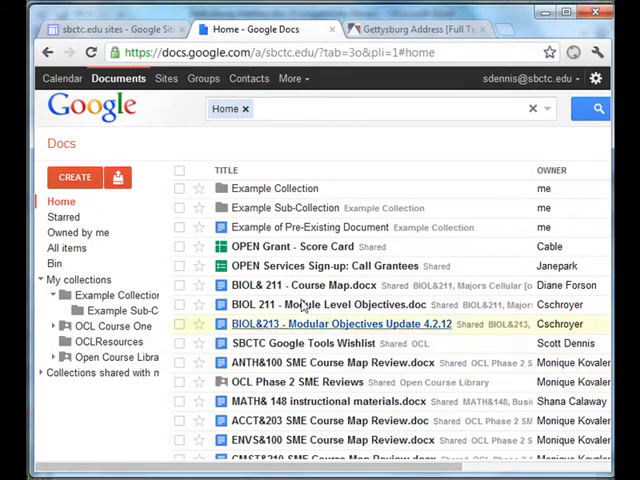
mouse_move(276, 188)
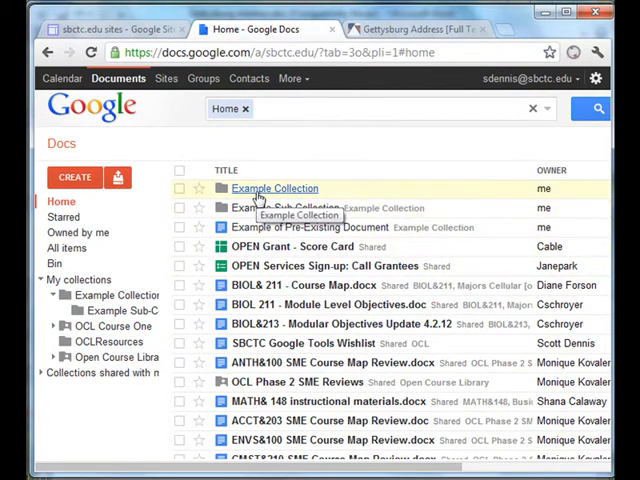
mouse_move(196, 284)
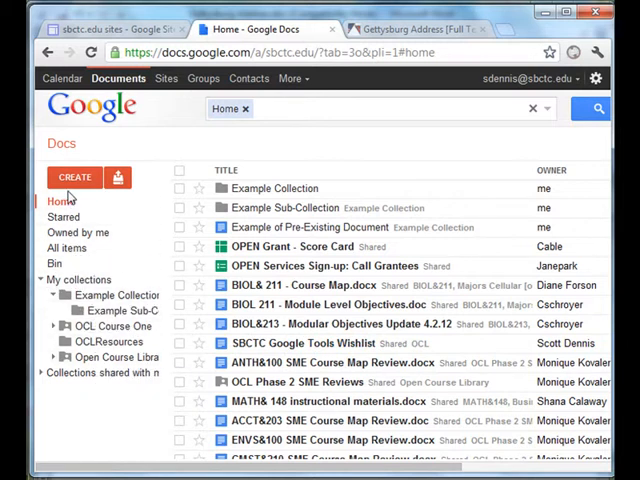
mouse_move(118, 176)
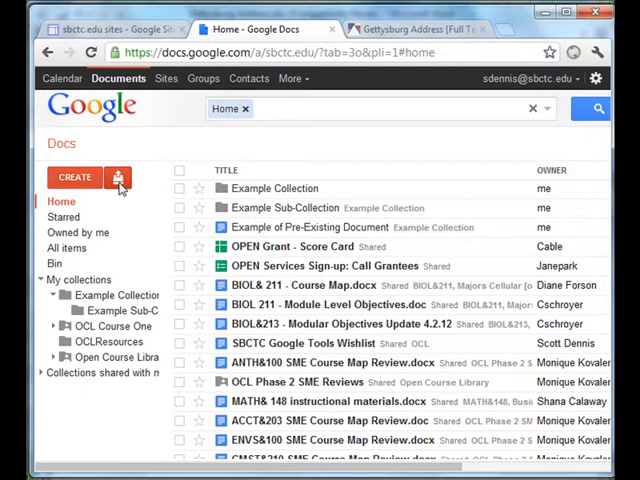
mouse_move(118, 176)
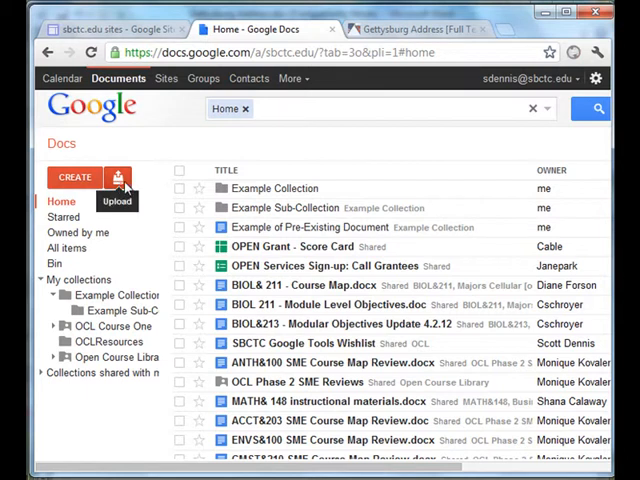
Step: Bring up the Upload choices beside Create in the Google Docs list
left_click(118, 176)
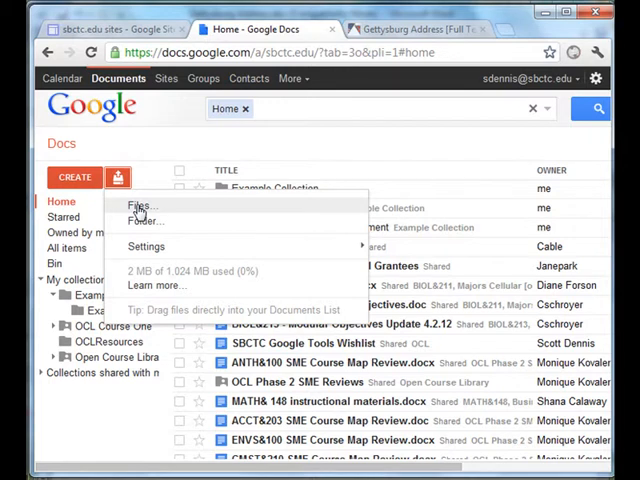
Step: Choose Gettysburg Address.doc from the Desktop as the file to upload
left_click(140, 204)
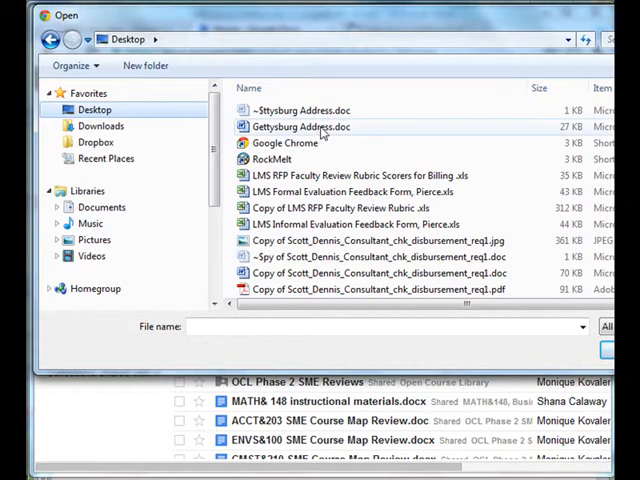
left_click(300, 126)
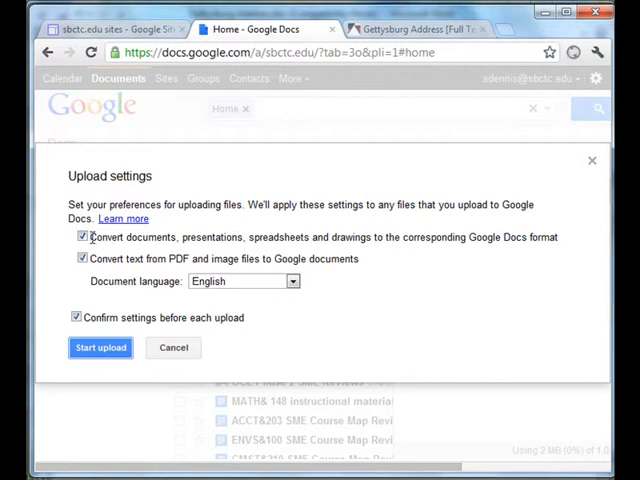
Step: Start uploading Gettysburg Address.doc with conversion to Google Docs format turned off
left_click(82, 236)
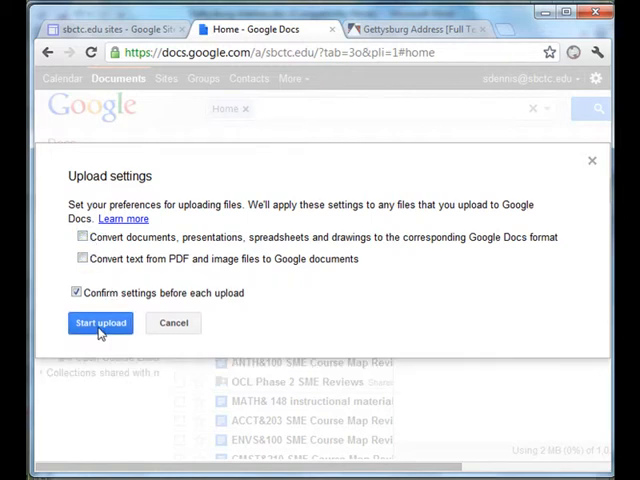
left_click(100, 322)
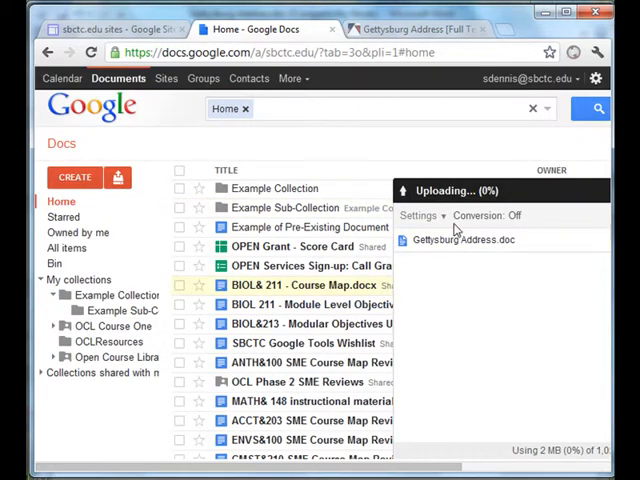
mouse_move(448, 288)
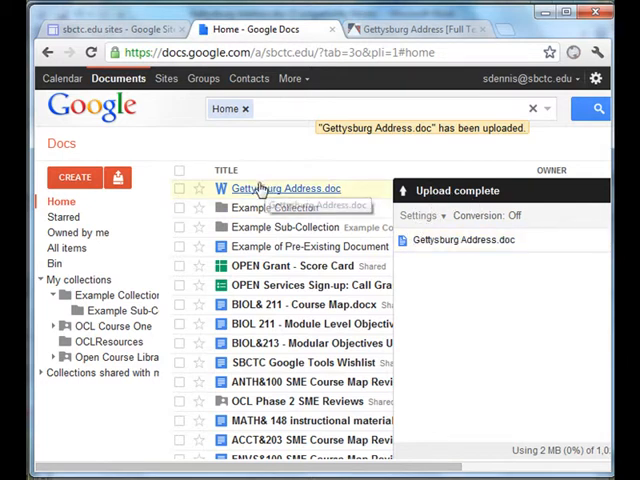
mouse_move(330, 192)
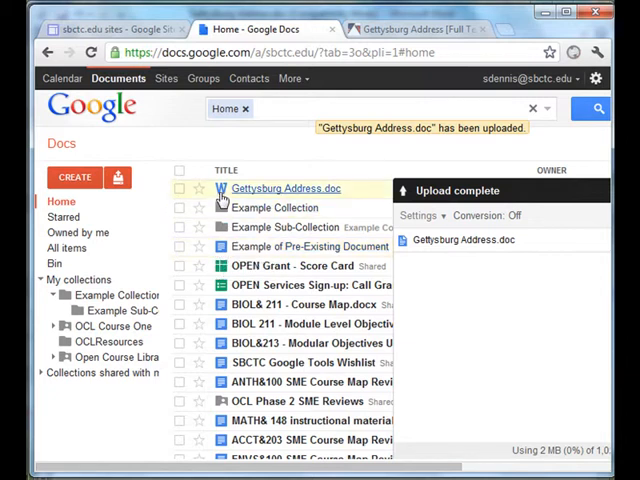
mouse_move(220, 190)
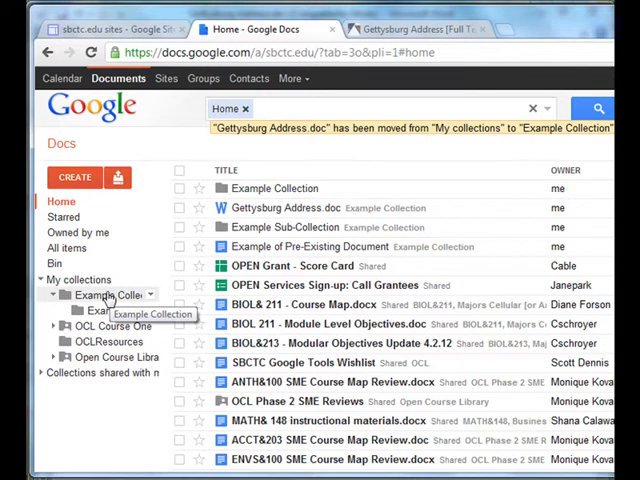
Step: View Example Collection's contents, where Gettysburg Address.doc now appears
left_click(110, 296)
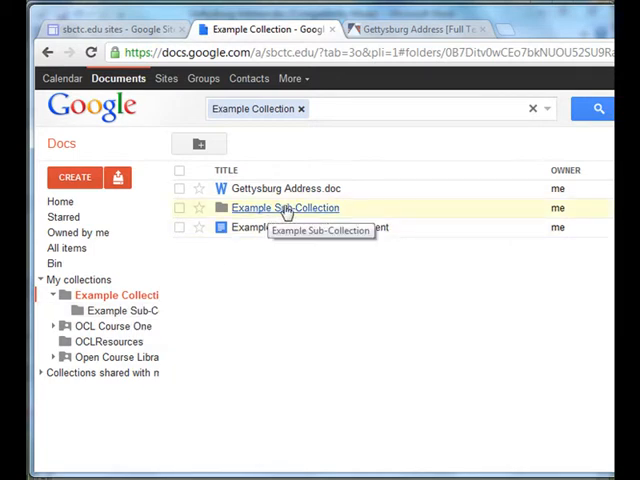
mouse_move(284, 188)
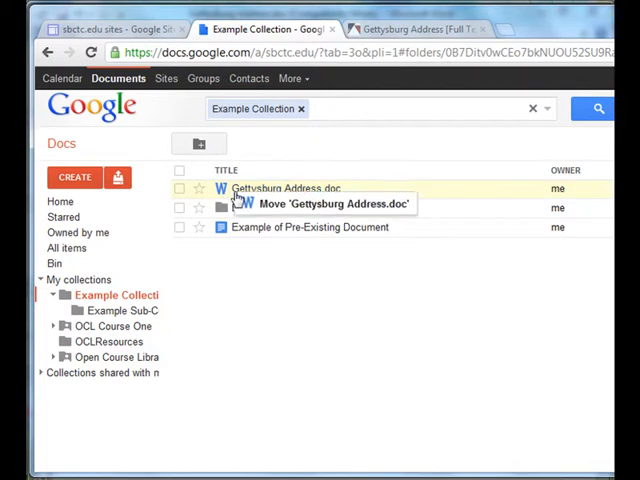
Step: Move Gettysburg Address.doc from Example Collection into Example Sub-Collection
left_click_drag(236, 200, 140, 318)
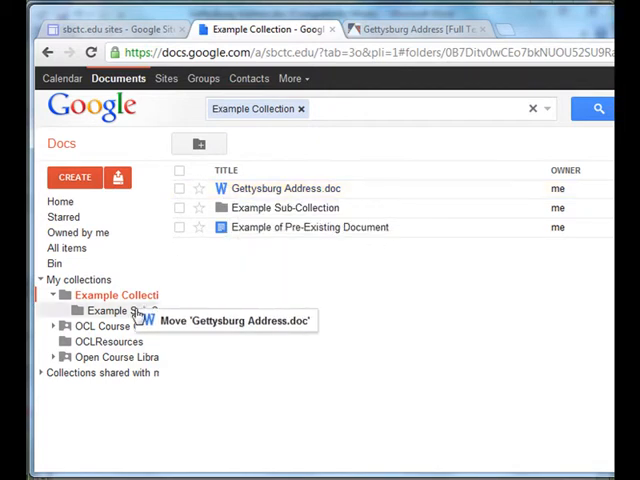
left_click_drag(288, 188, 130, 310)
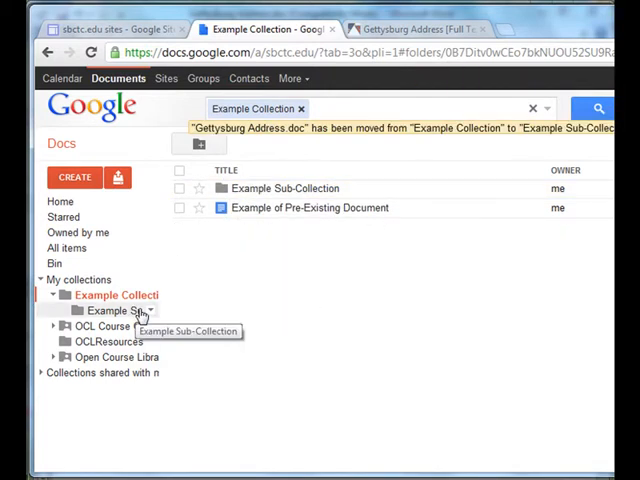